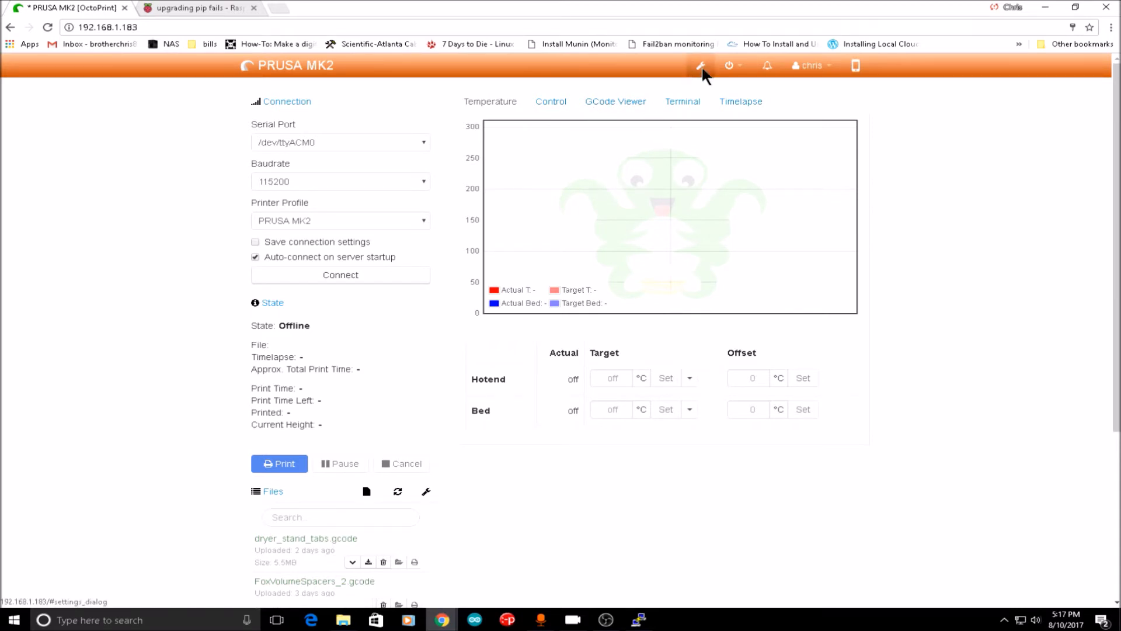
Install the OctoPrint-Enclosure plugin via Plugin Manager, searching the repository for 'encl'
{"action": "left_click", "coordinate": [701, 65]}
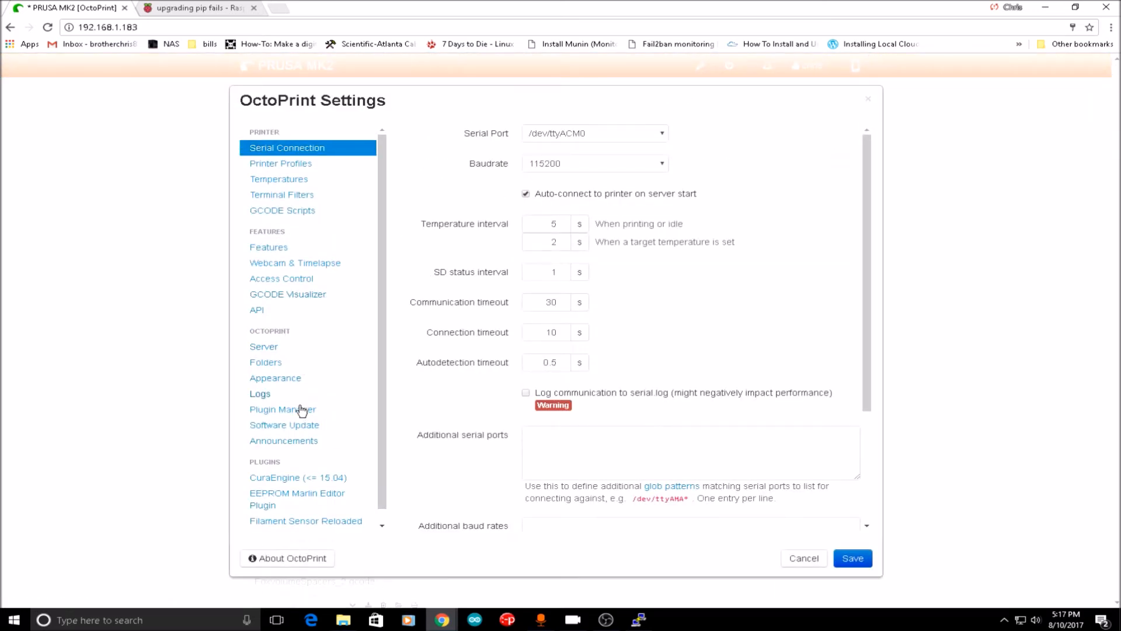
{"action": "left_click", "coordinate": [281, 409]}
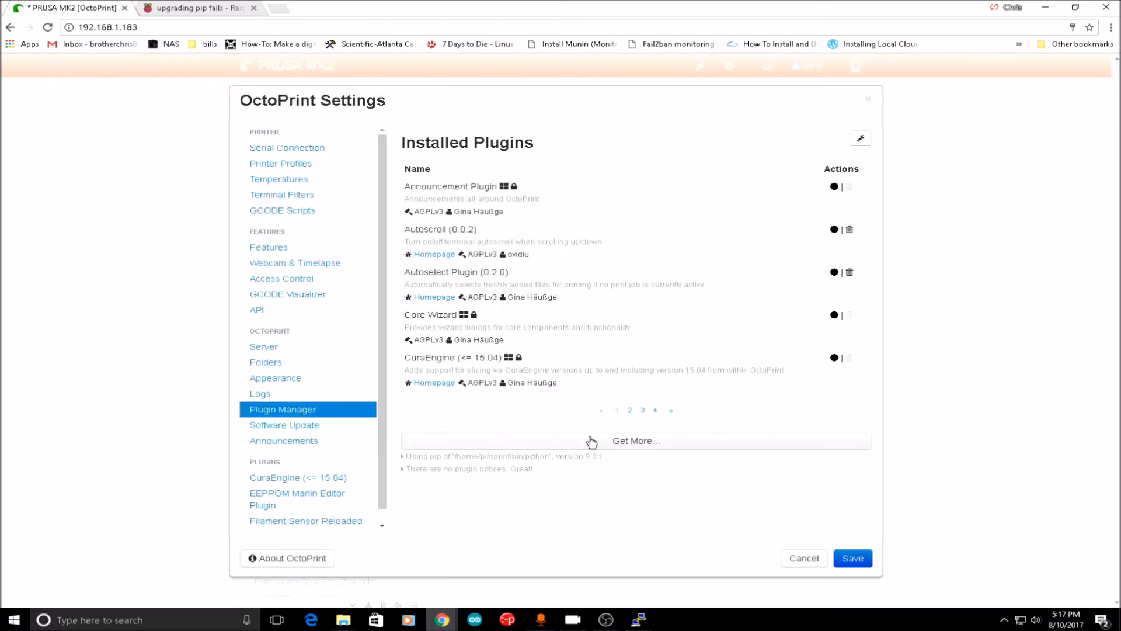
{"action": "left_click", "coordinate": [635, 440]}
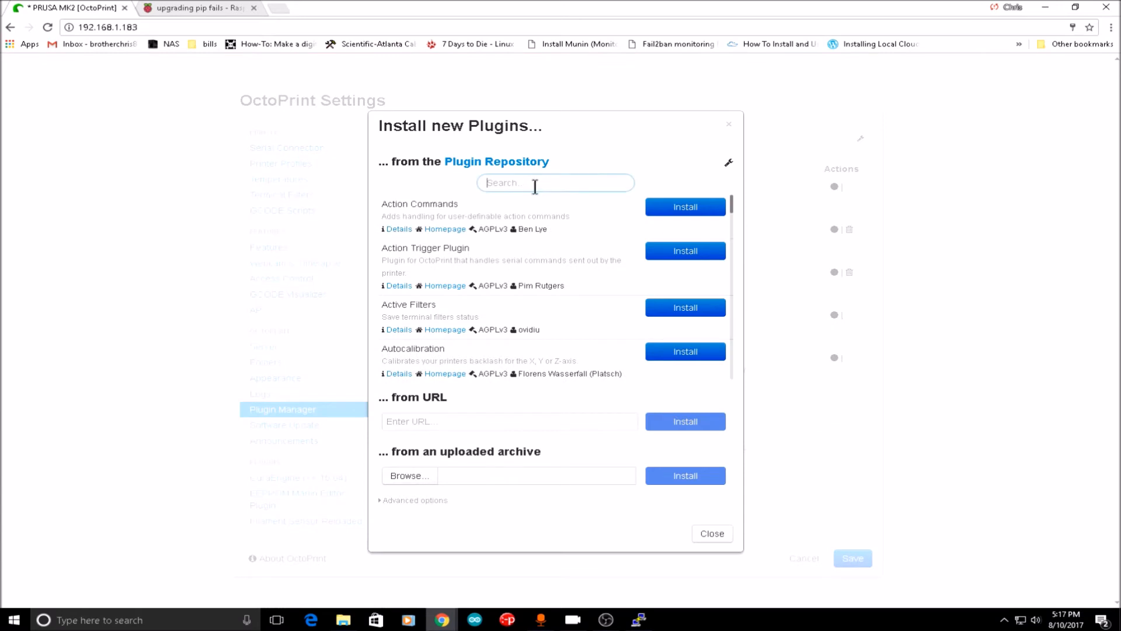
{"action": "type", "text": "enclo"}
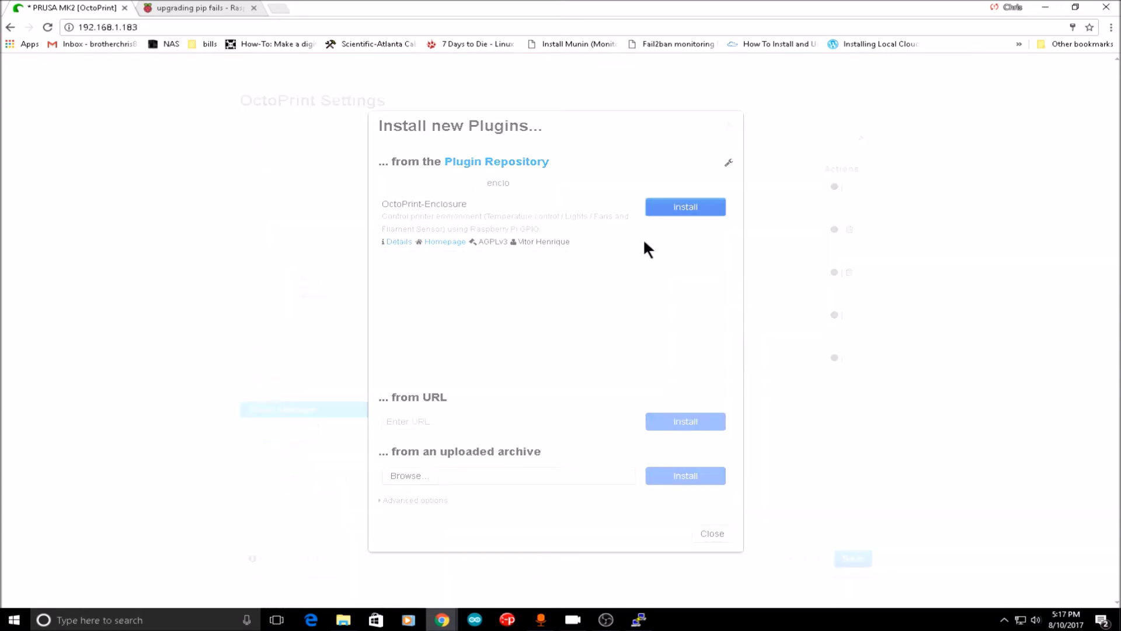
{"action": "left_click", "coordinate": [684, 207]}
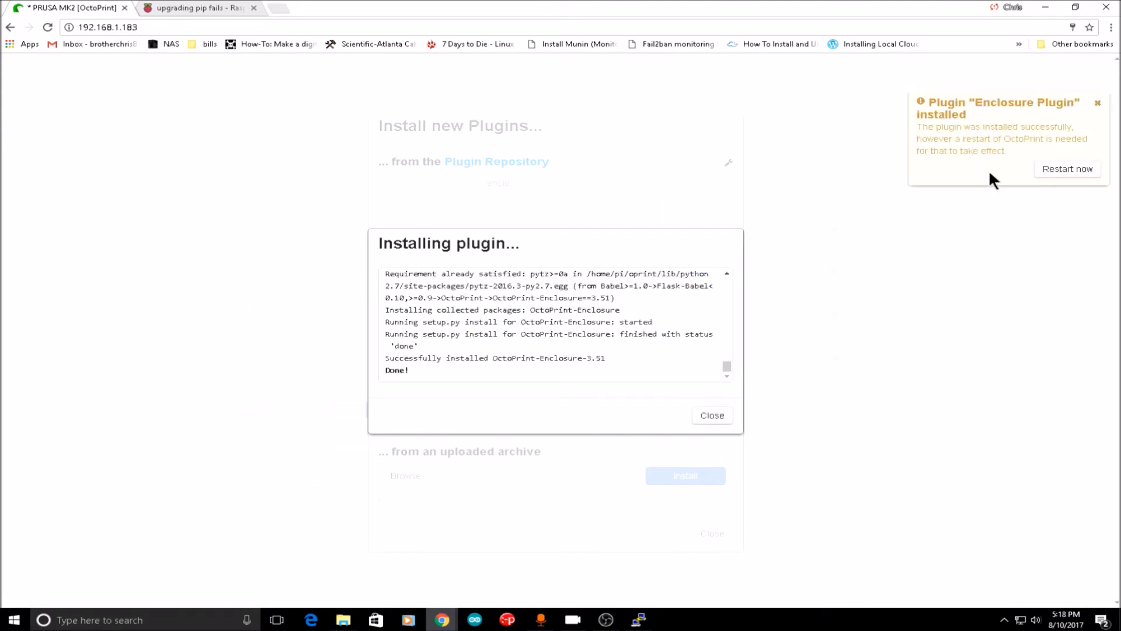
{"action": "mouse_move", "coordinate": [740, 338]}
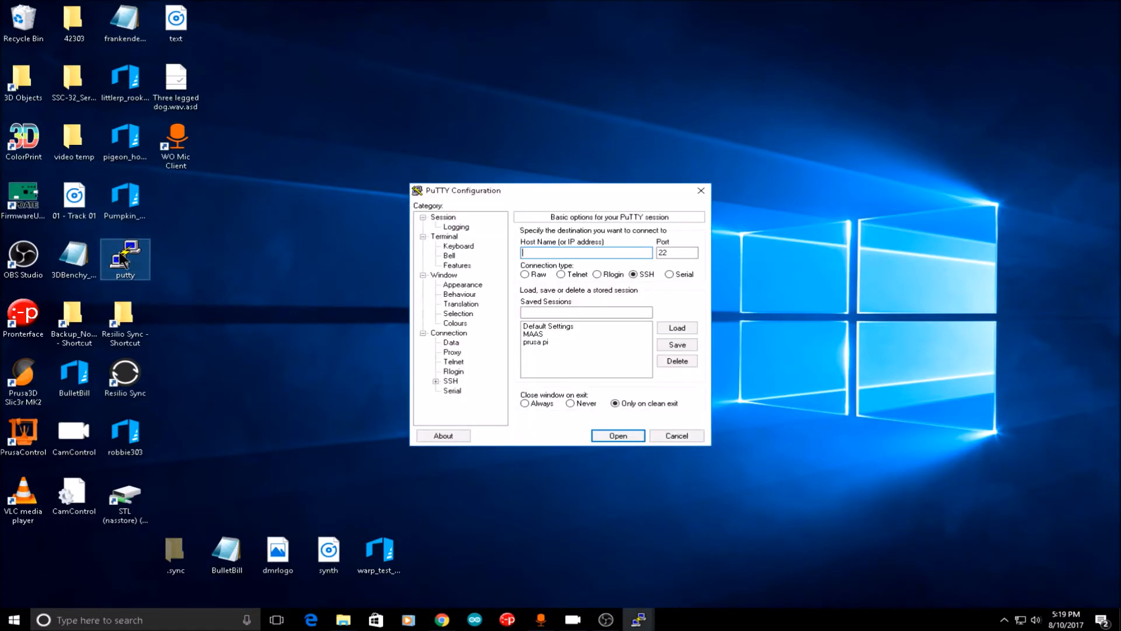
Connect to the Pi using the saved 'prusa pi' PuTTY session and log in as pi
{"action": "left_click", "coordinate": [535, 341]}
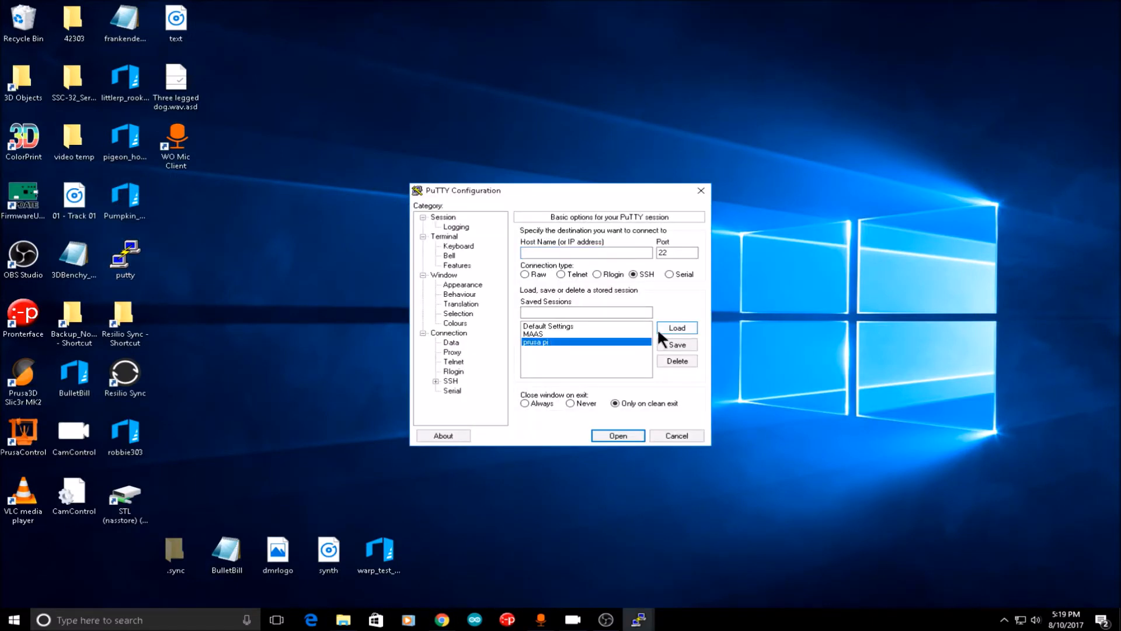
{"action": "left_click", "coordinate": [616, 436]}
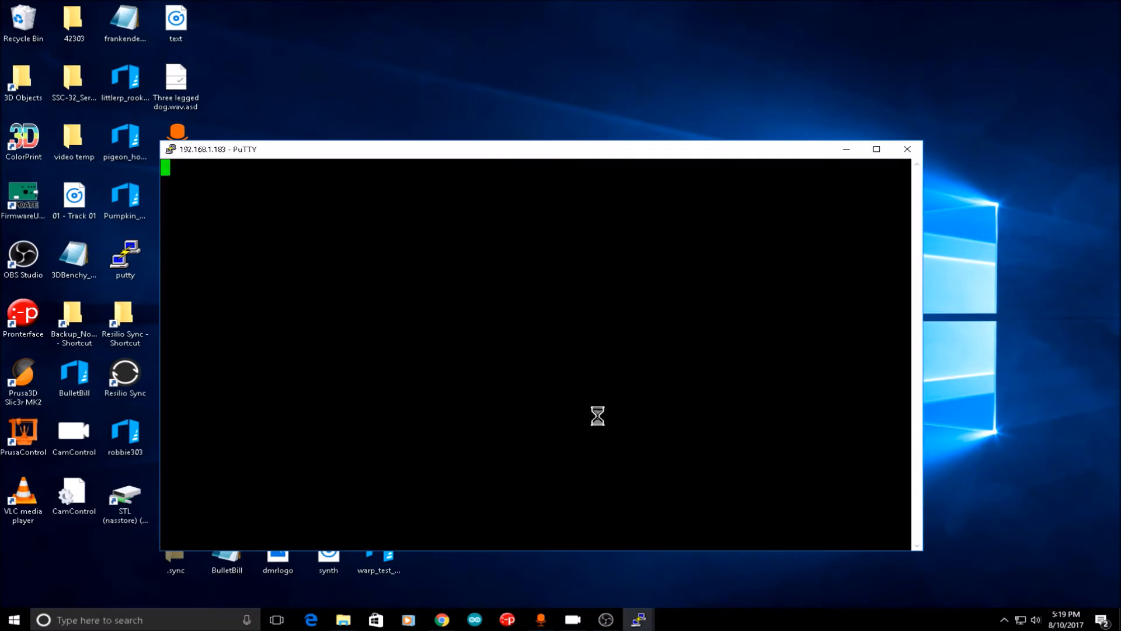
{"action": "type", "text": "pi"}
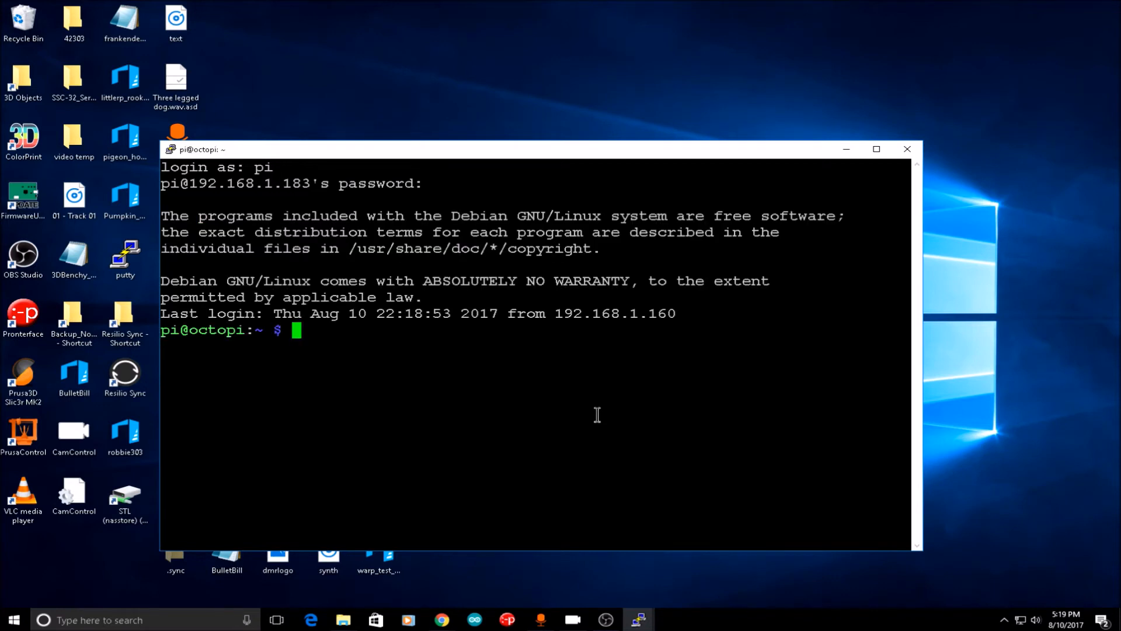
{"action": "mouse_move", "coordinate": [363, 389]}
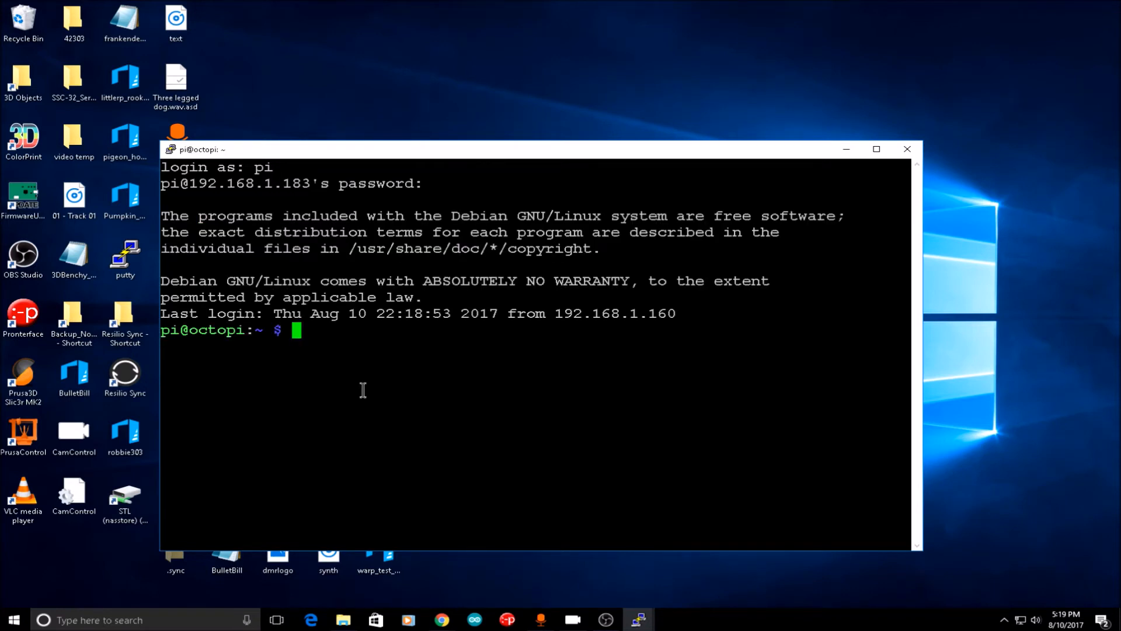
Edit /boot/config.txt with sudo nano to add dtoverlay=w1-gpio, then save and exit
{"action": "type", "text": "sudo nano"}
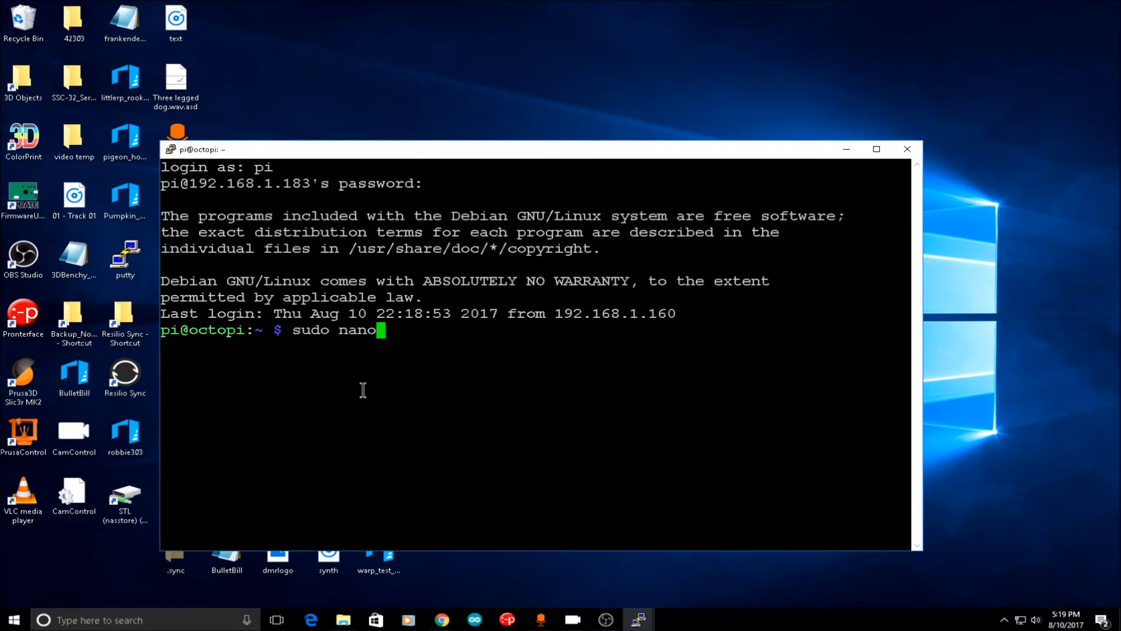
{"action": "type", "text": "/boot"}
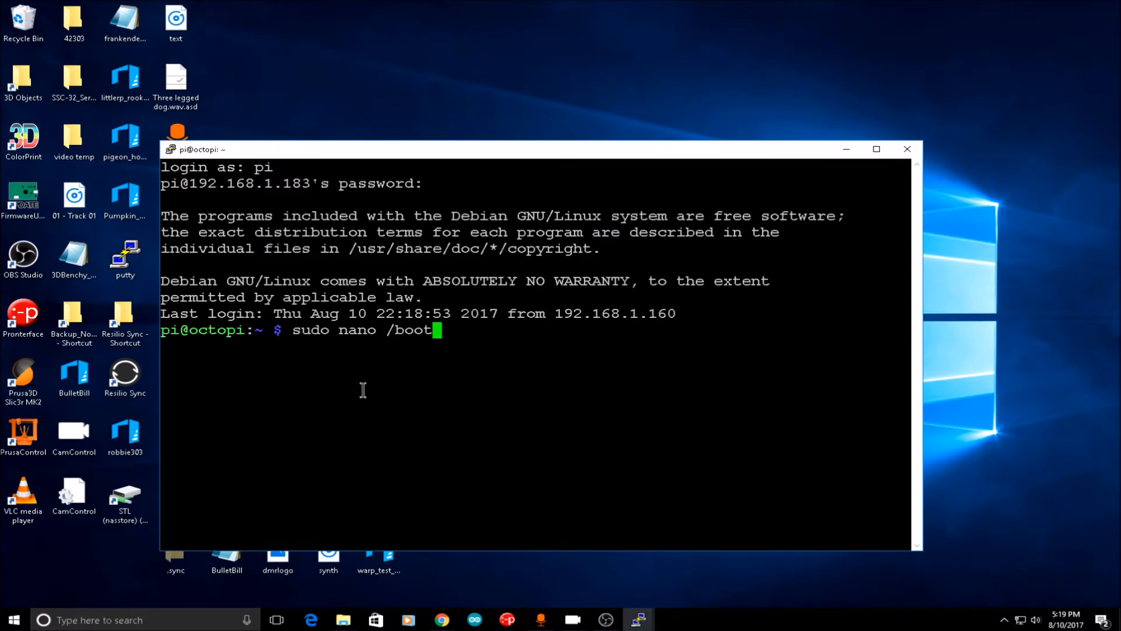
{"action": "type", "text": "/confi"}
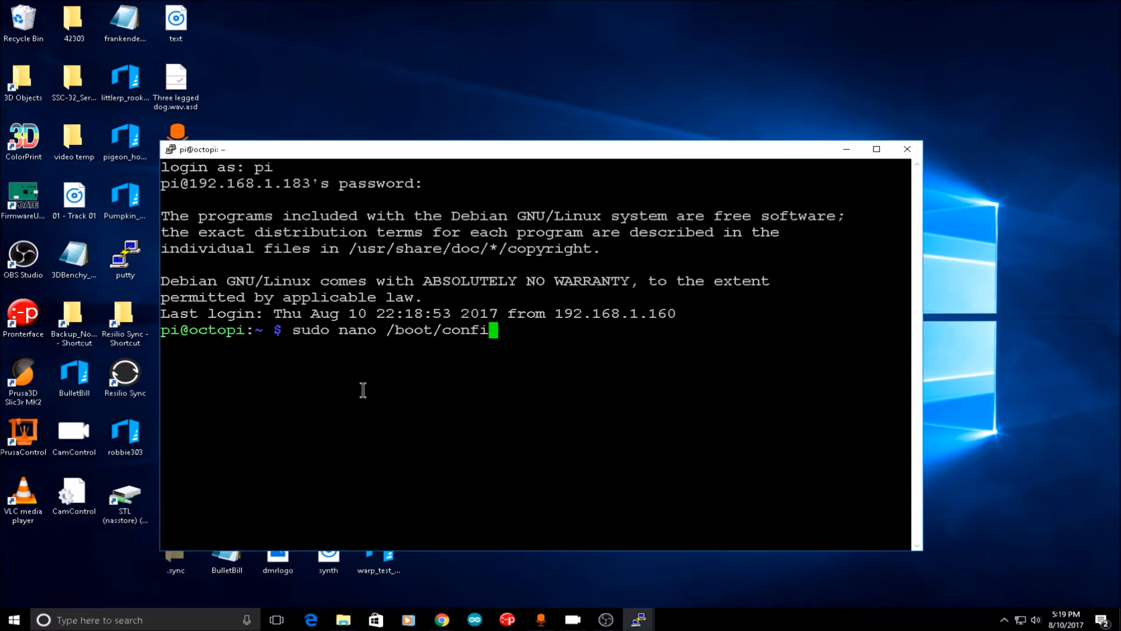
{"action": "type", "text": "g.txt"}
{"action": "type", "text": "dtoverlay=w1-gpio"}
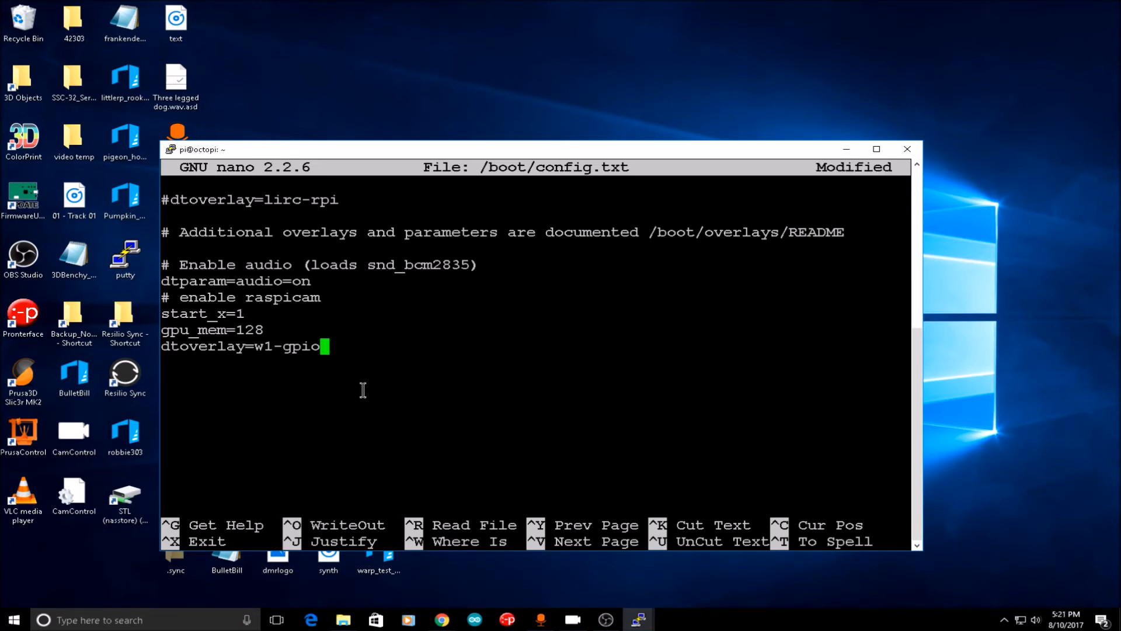
{"action": "key", "text": "ctrl+x"}
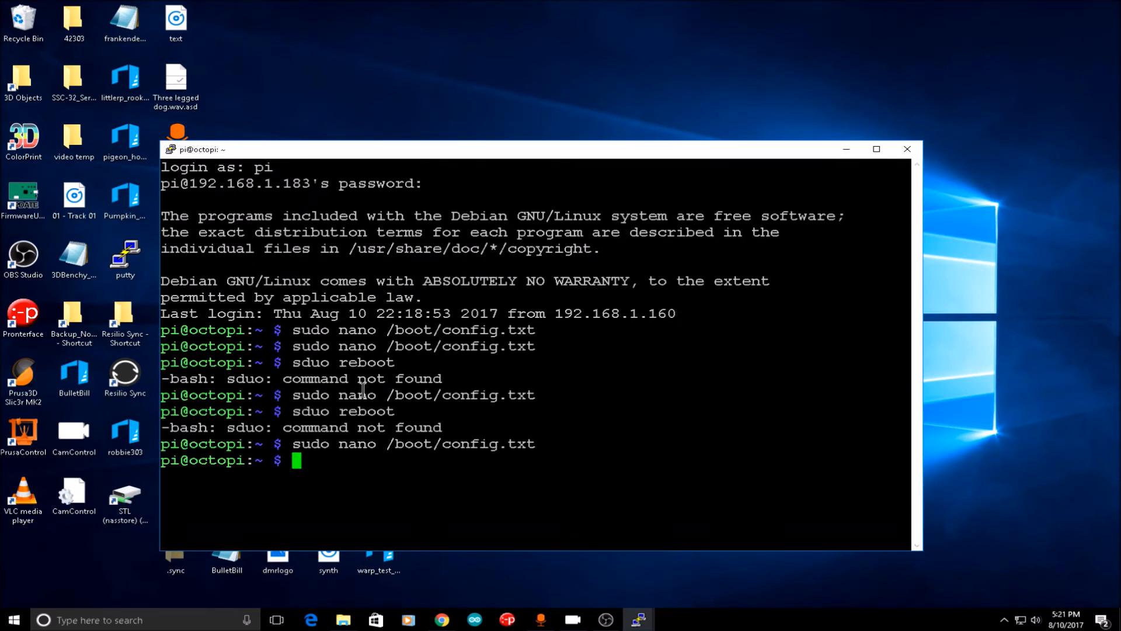
Reboot the Pi with sudo reboot
{"action": "type", "text": "sudo"}
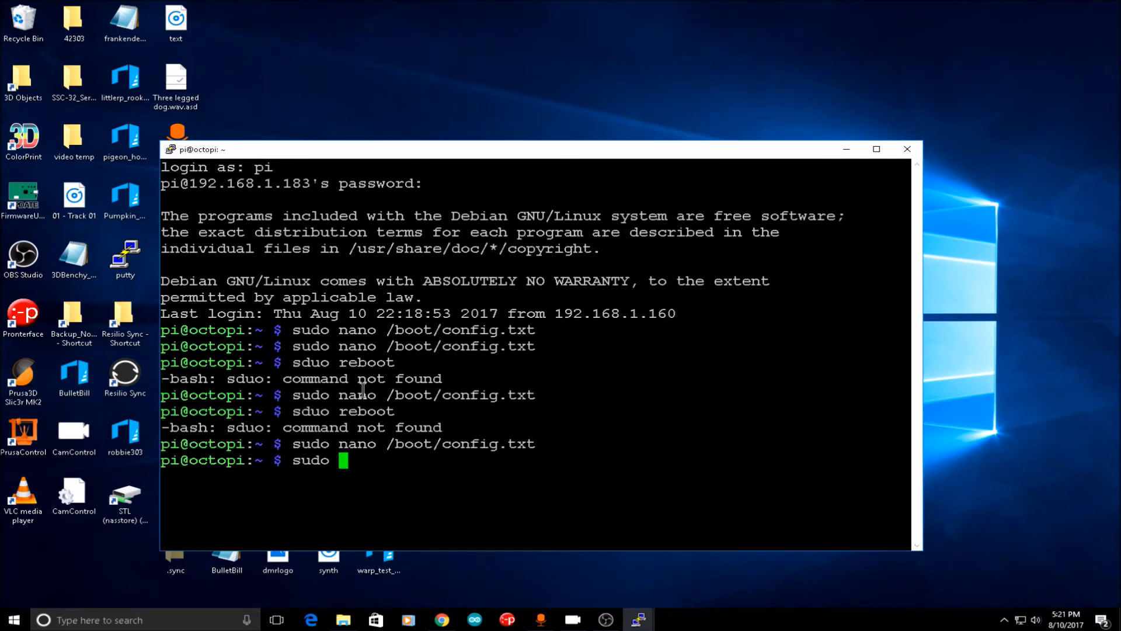
{"action": "type", "text": "reboot"}
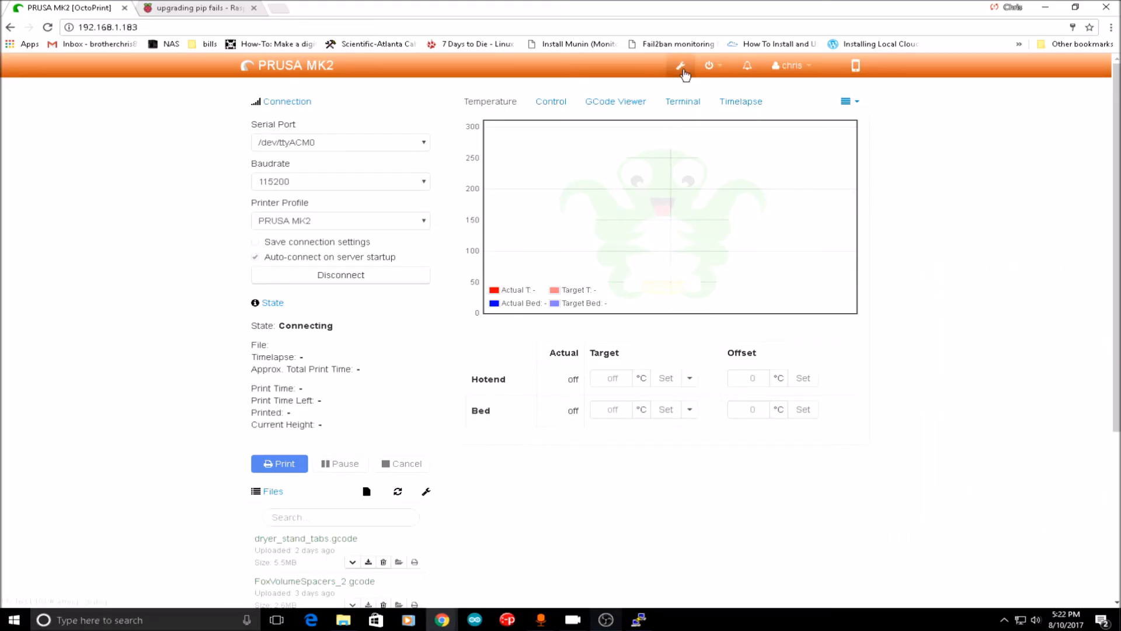
Open the Enclosure Plugin page in OctoPrint settings
{"action": "left_click", "coordinate": [680, 65]}
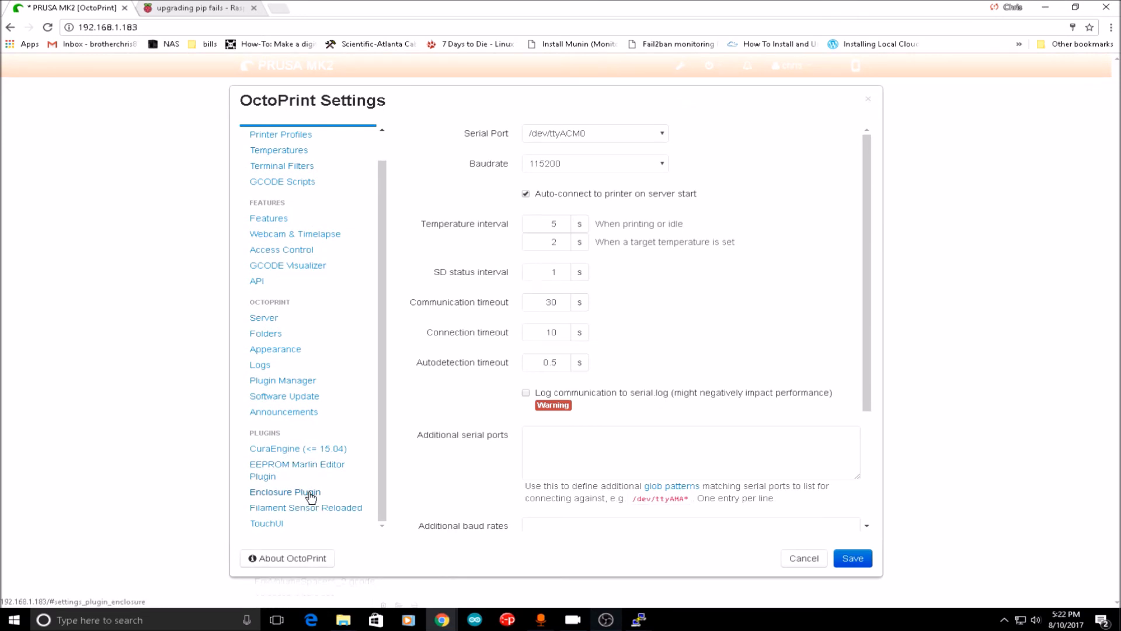
{"action": "left_click", "coordinate": [285, 492]}
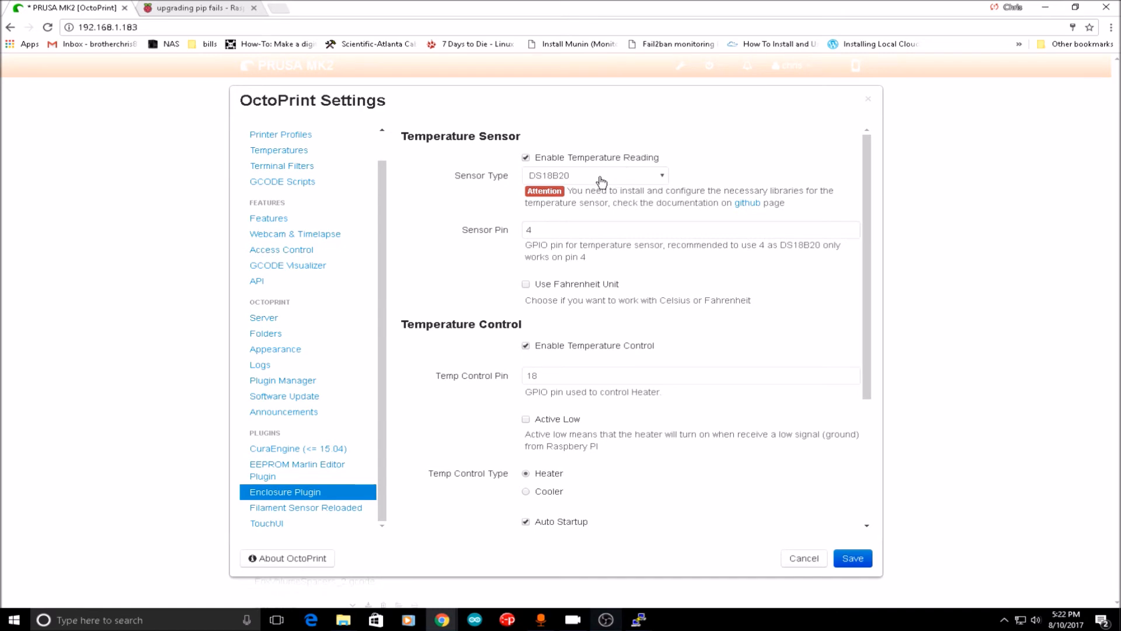
{"action": "mouse_move", "coordinate": [585, 181]}
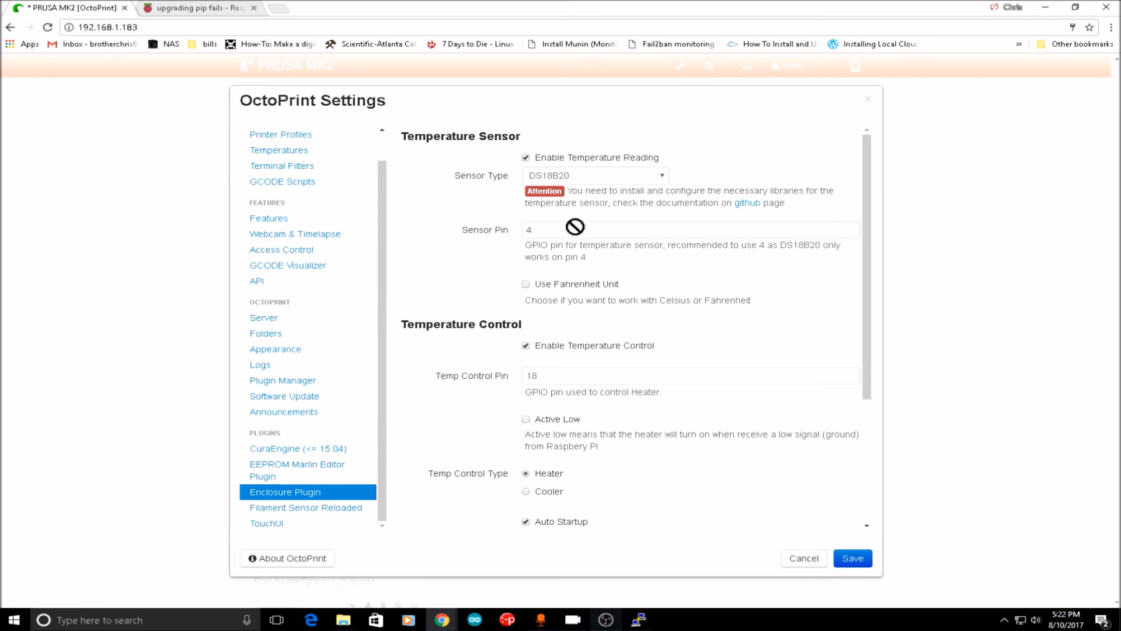
{"action": "mouse_move", "coordinate": [568, 317]}
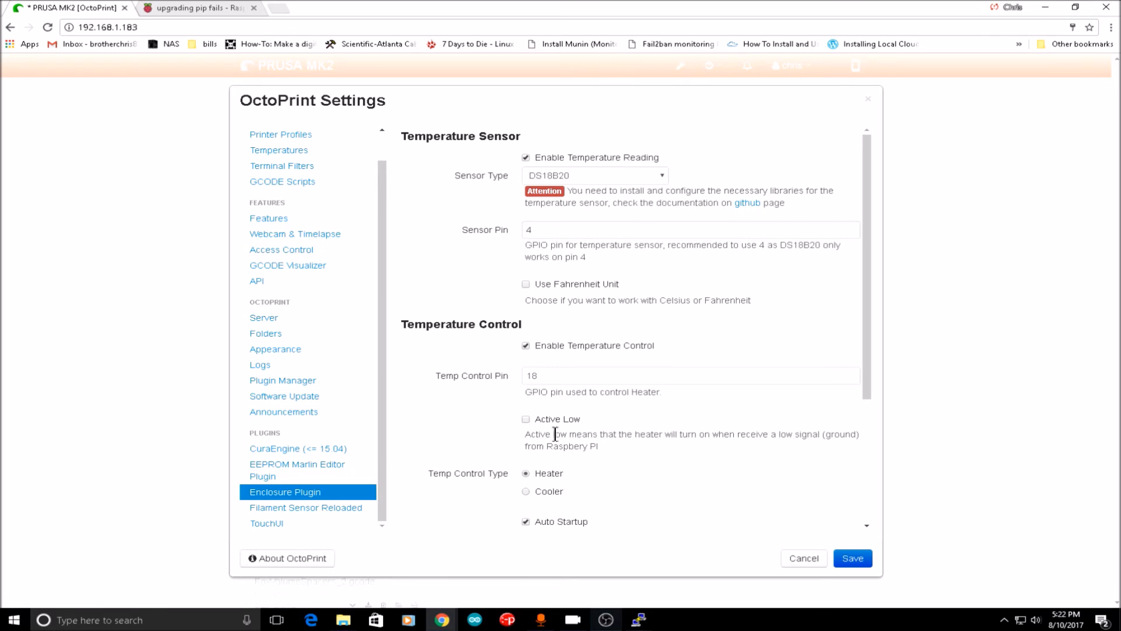
Change the Enclosure heater's Default Temperature from 50 to 42
{"action": "scroll", "scroll_direction": "down", "scroll_amount": 3}
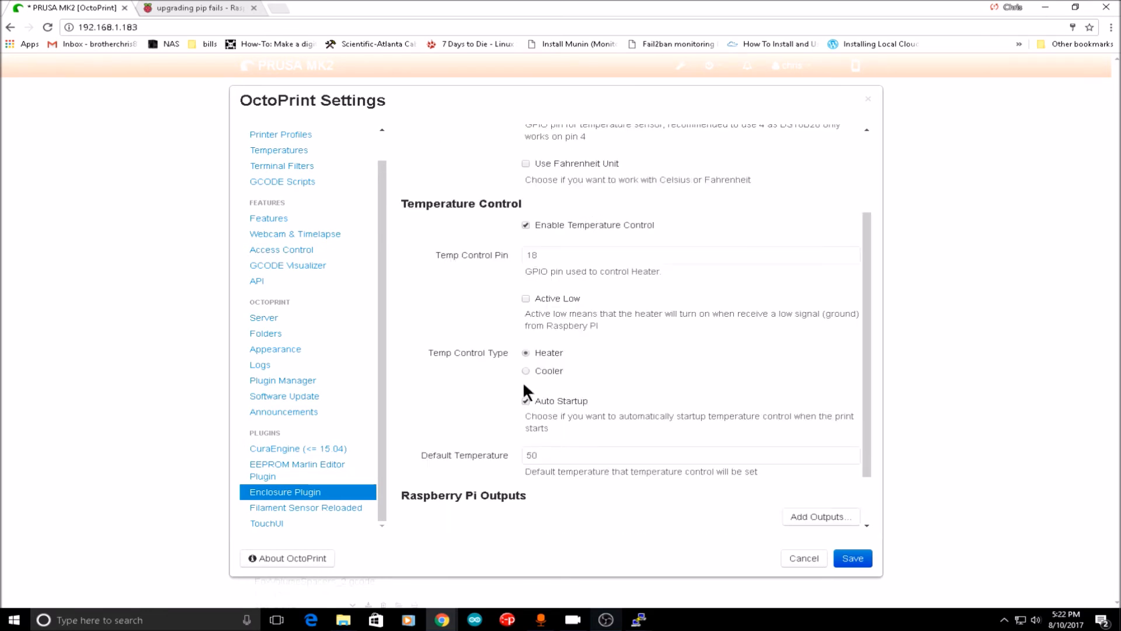
{"action": "mouse_move", "coordinate": [551, 356]}
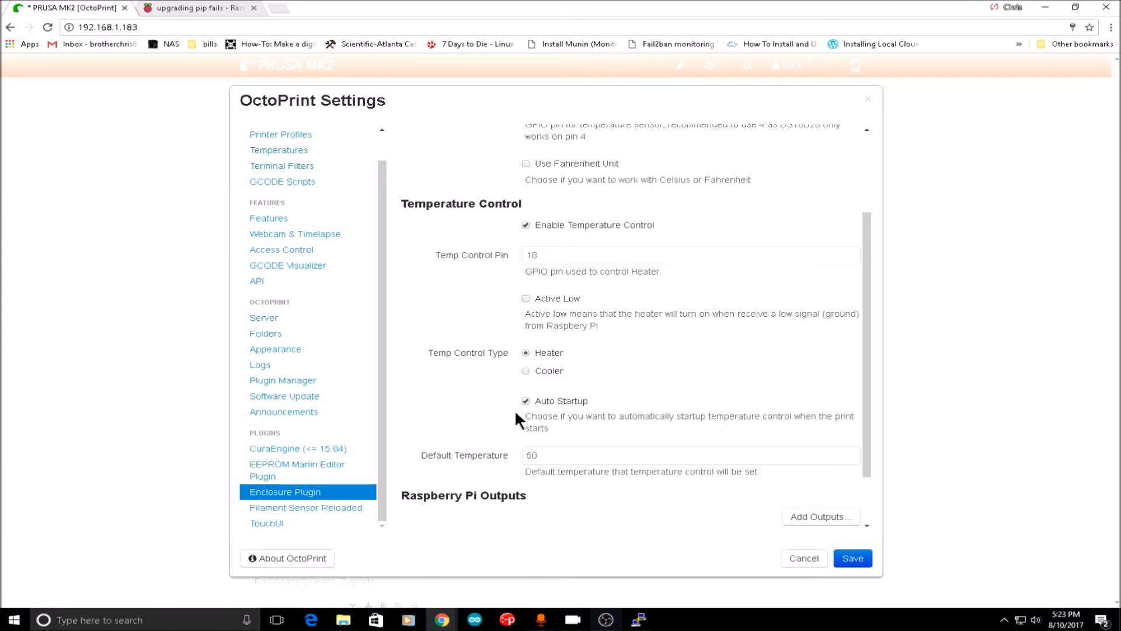
{"action": "left_click", "coordinate": [690, 455]}
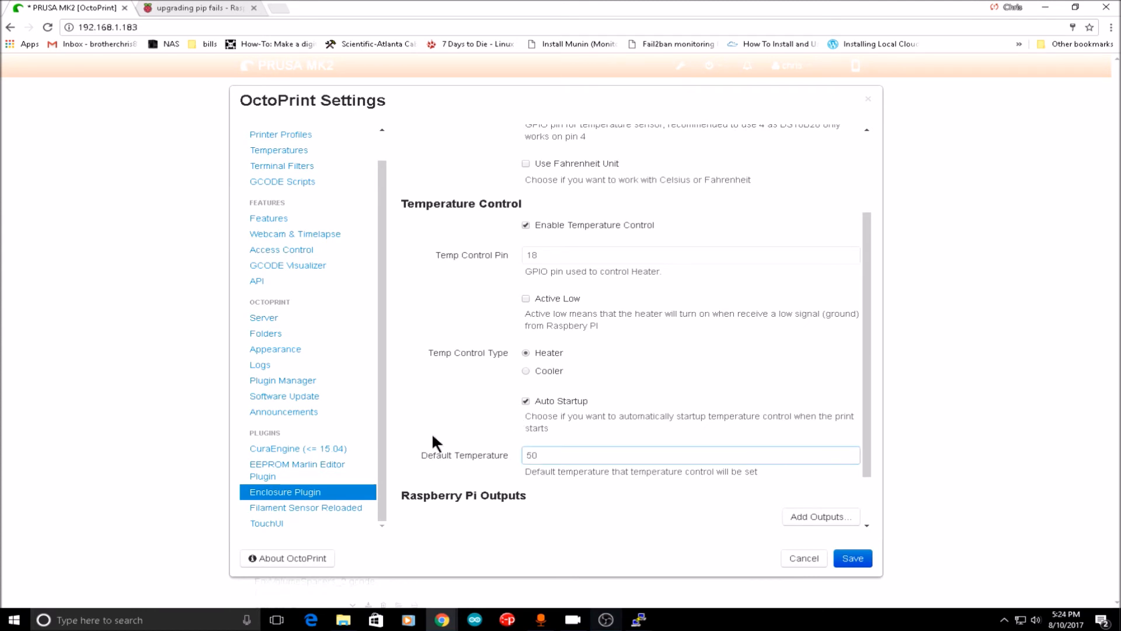
{"action": "left_click", "coordinate": [689, 455]}
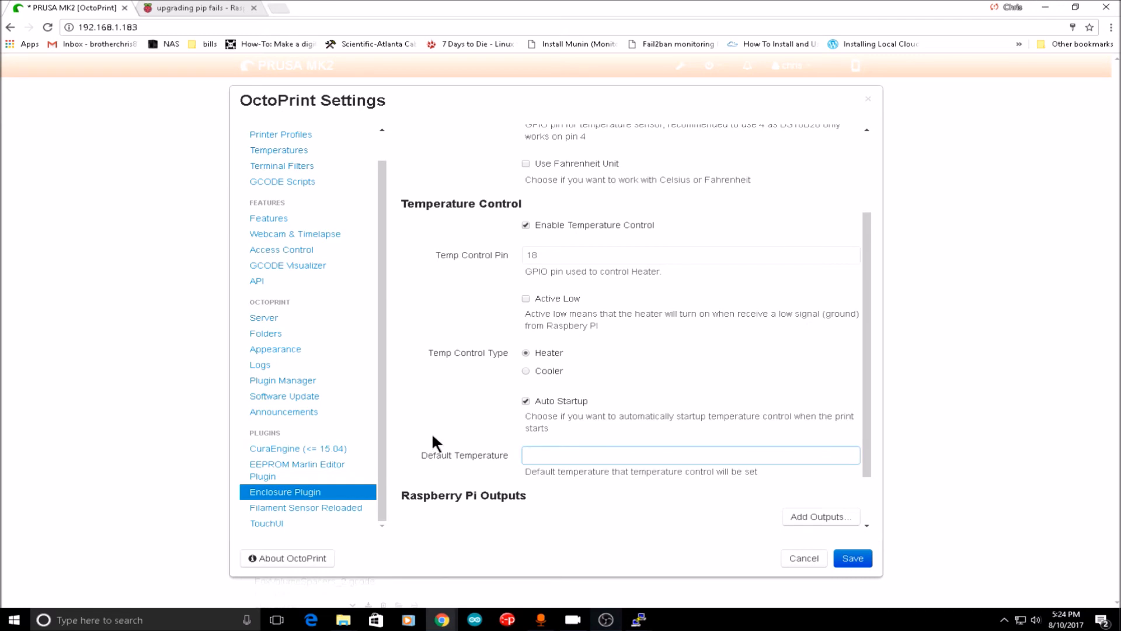
{"action": "type", "text": "42"}
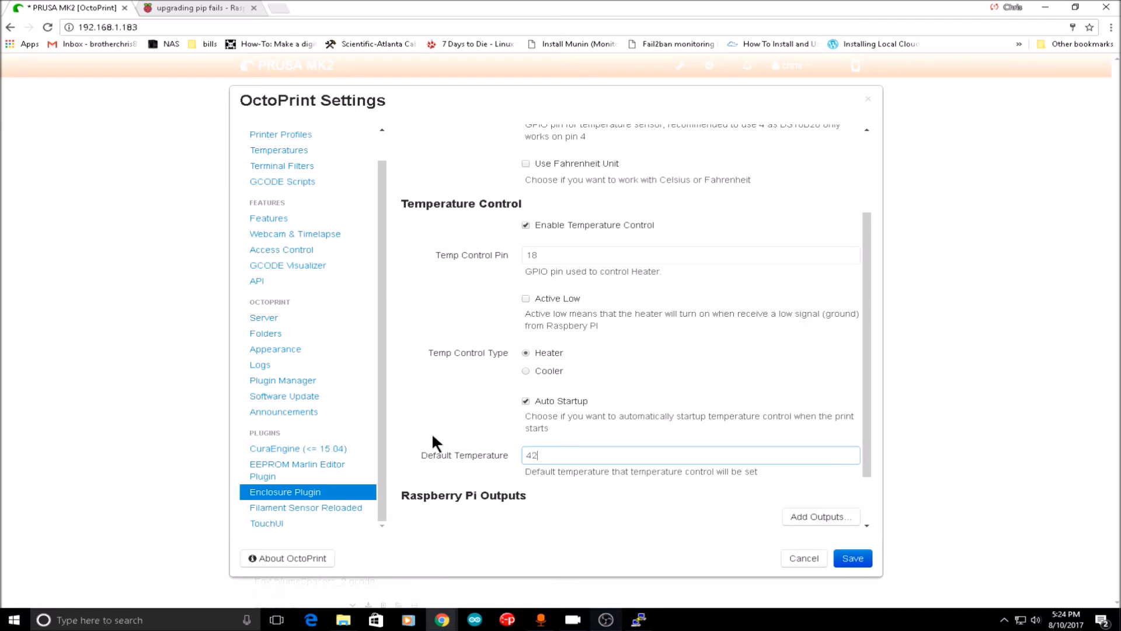